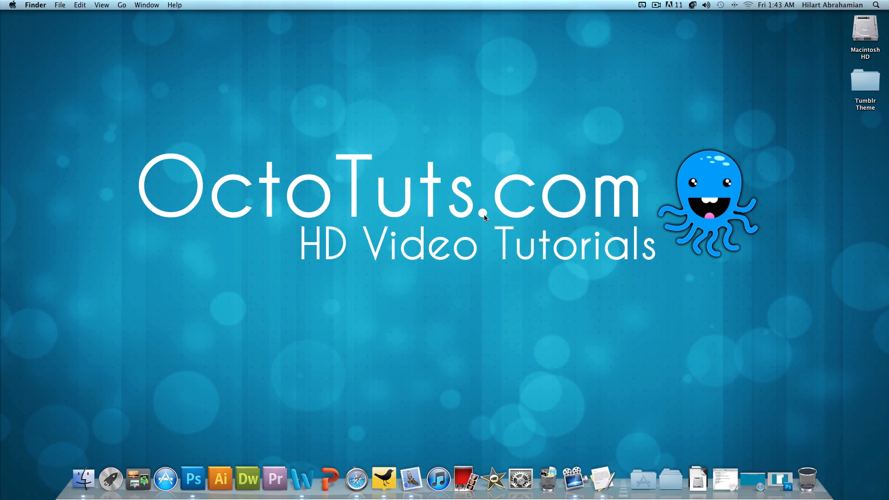
Minimize the template.psd mockup window in Photoshop to clear the desktop
click(192, 479)
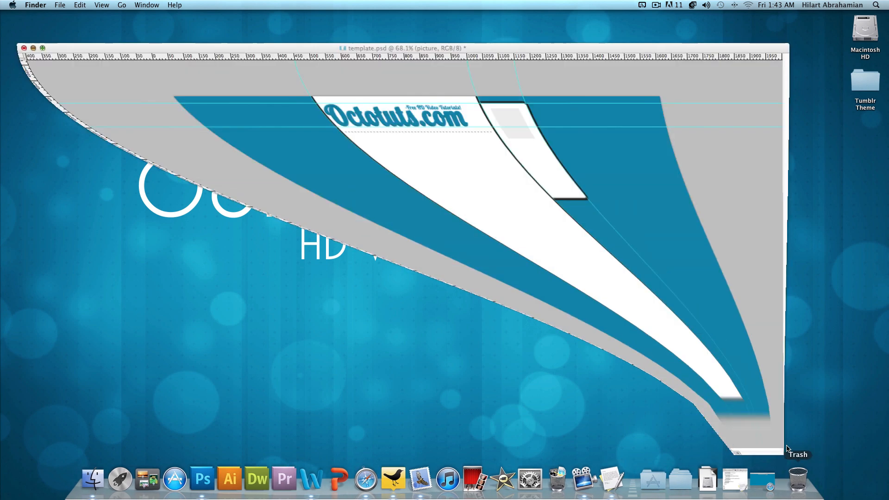
click(202, 479)
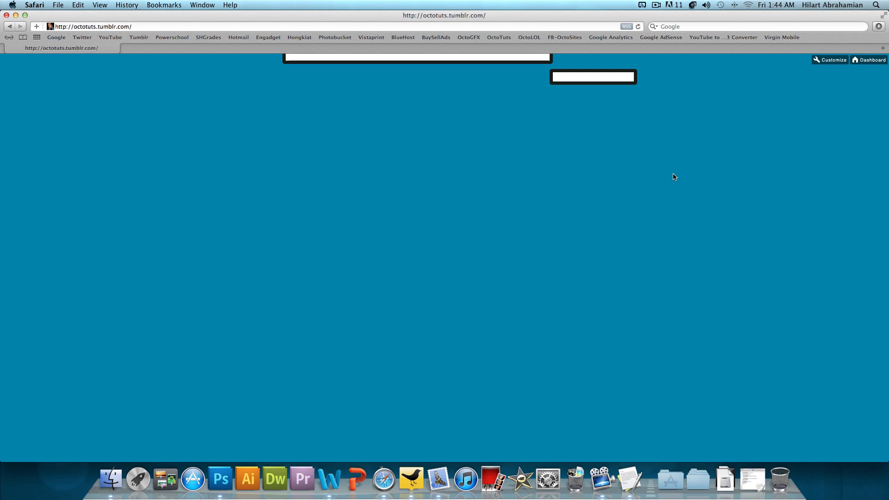
Switch to template.rtf in TextEdit and review the theme code from doctype through the CSS
click(833, 59)
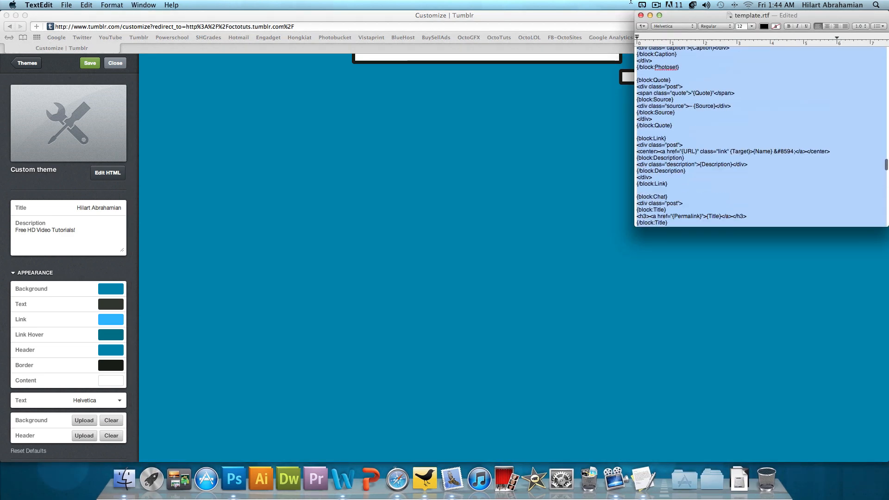
scroll(down, 3)
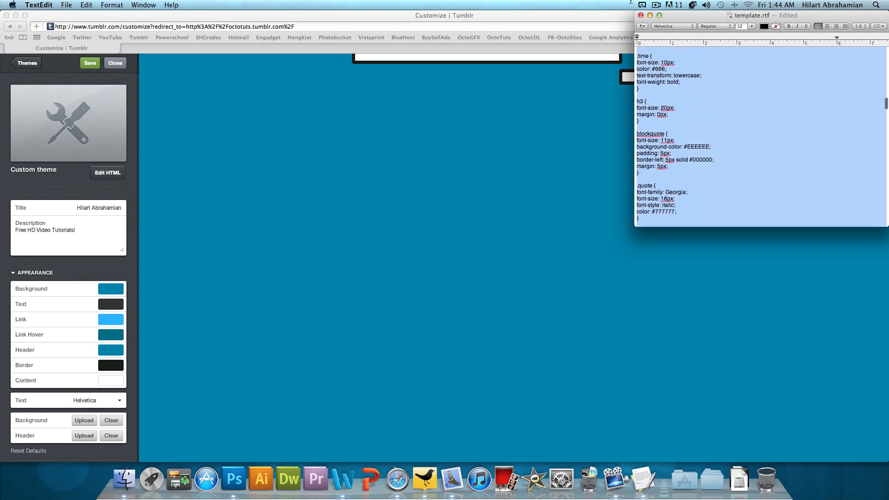
scroll(up, 3)
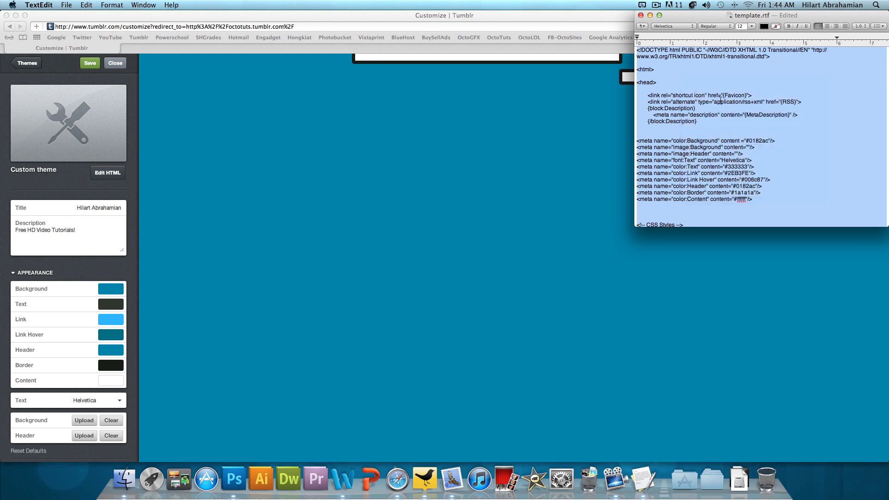
mouse_move(112, 191)
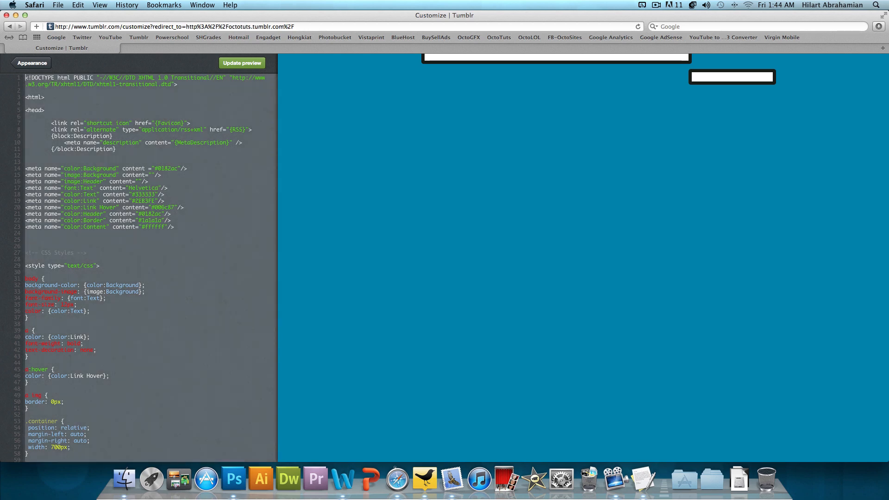
Update the preview so it renders the Octotuts header, posts and sidebar from the pasted code
scroll(down, 3)
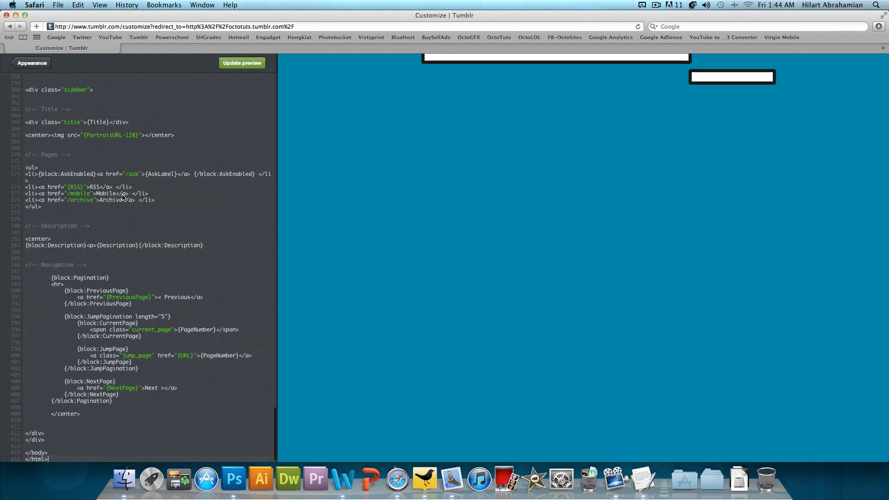
click(242, 63)
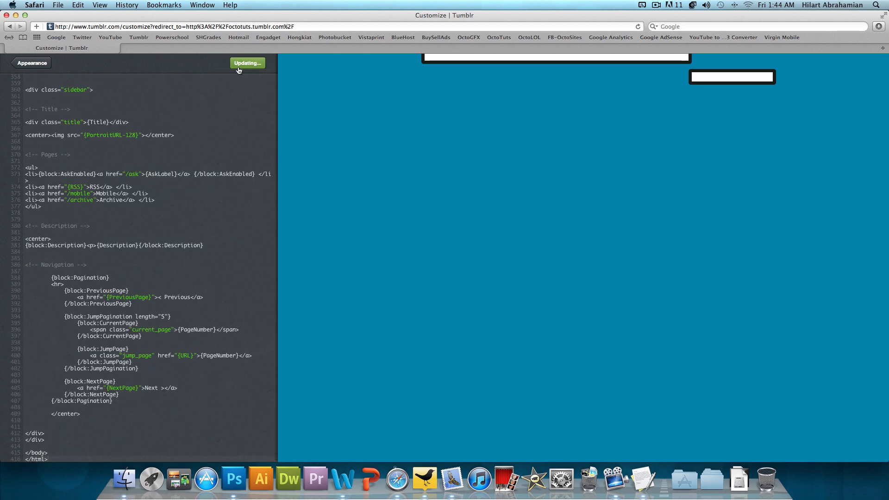
click(246, 63)
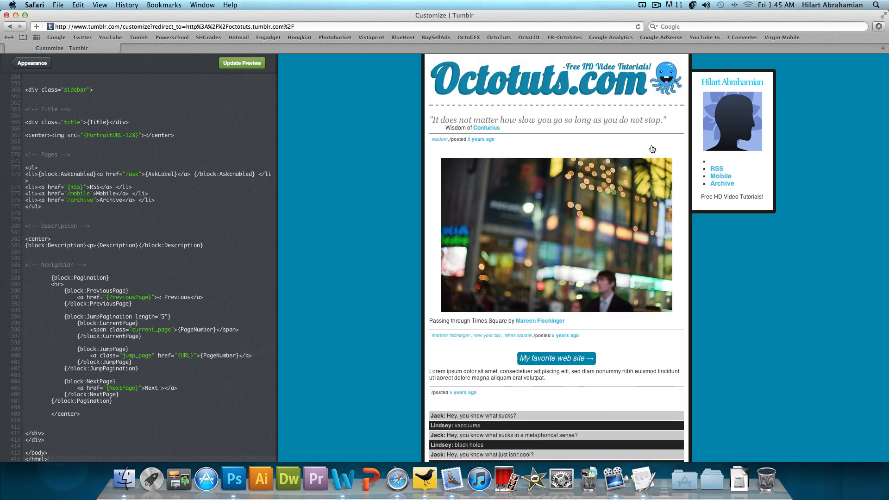
mouse_move(384, 163)
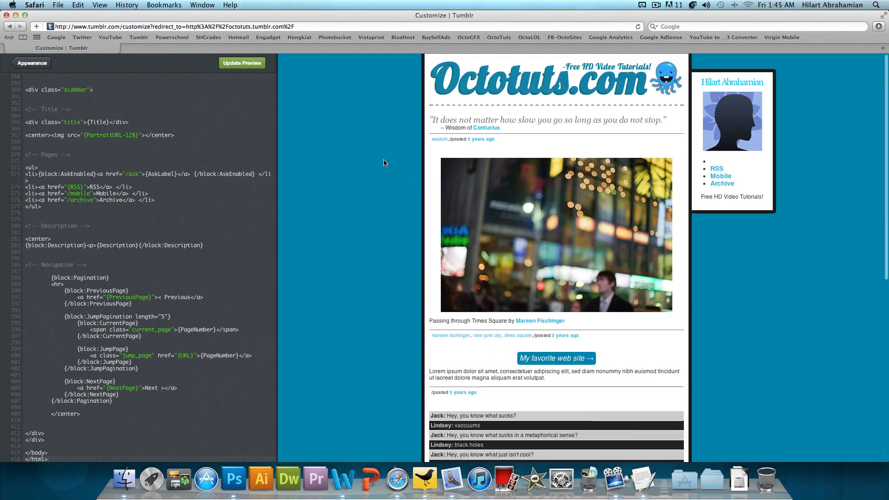
Scroll through the pasted template code in the Edit HTML pane to check it
scroll(up, 3)
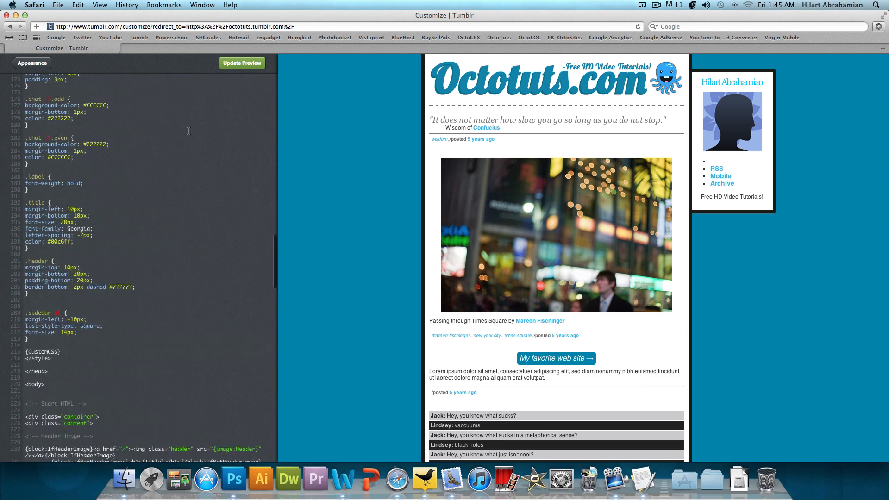
scroll(up, 3)
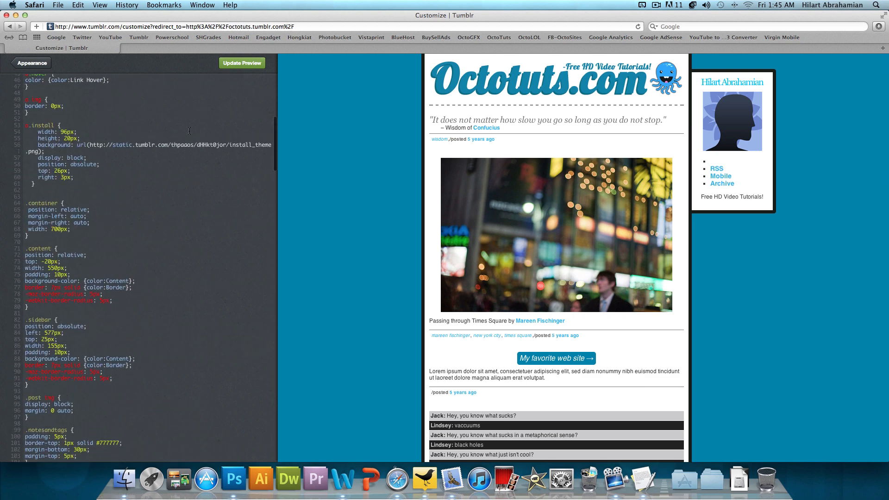
scroll(down, 3)
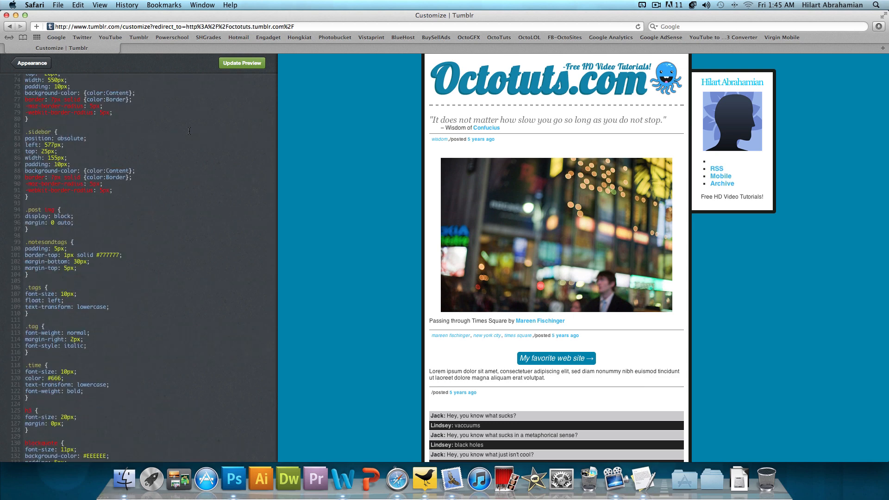
scroll(down, 3)
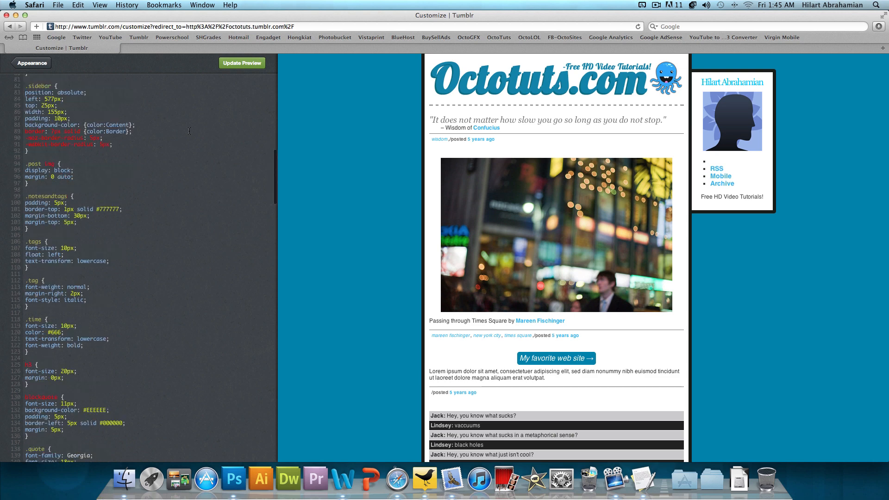
scroll(down, 3)
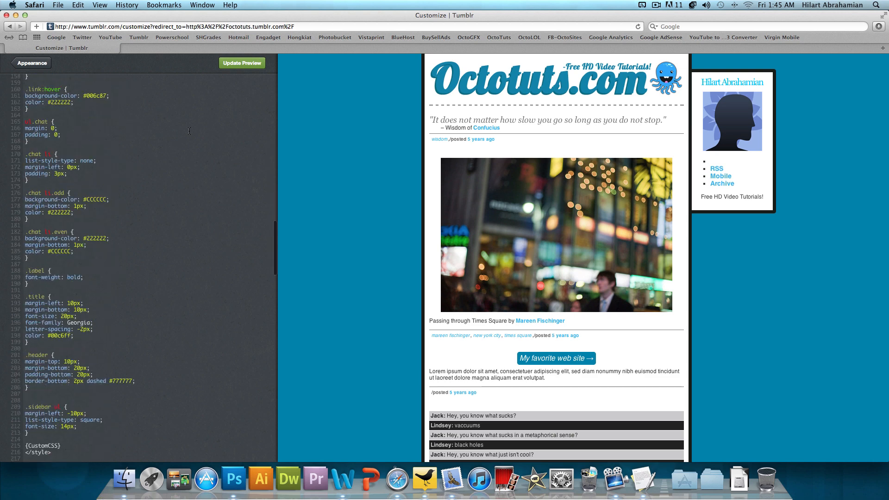
scroll(down, 3)
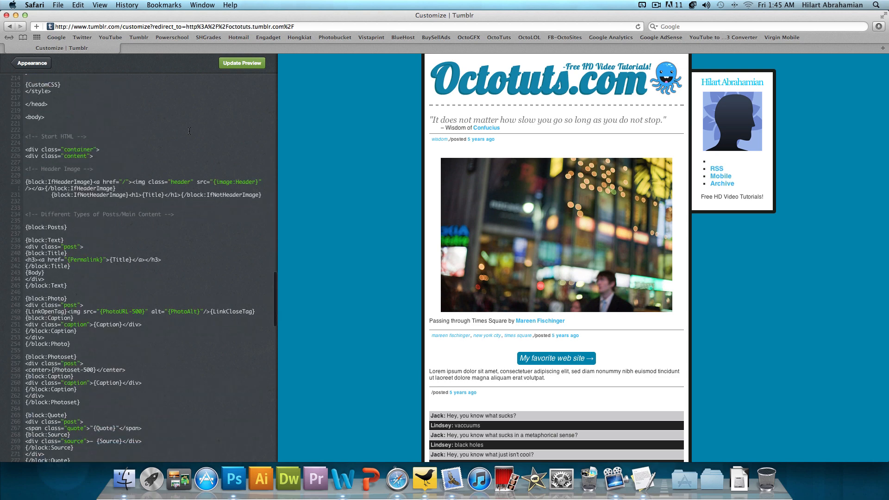
scroll(up, 3)
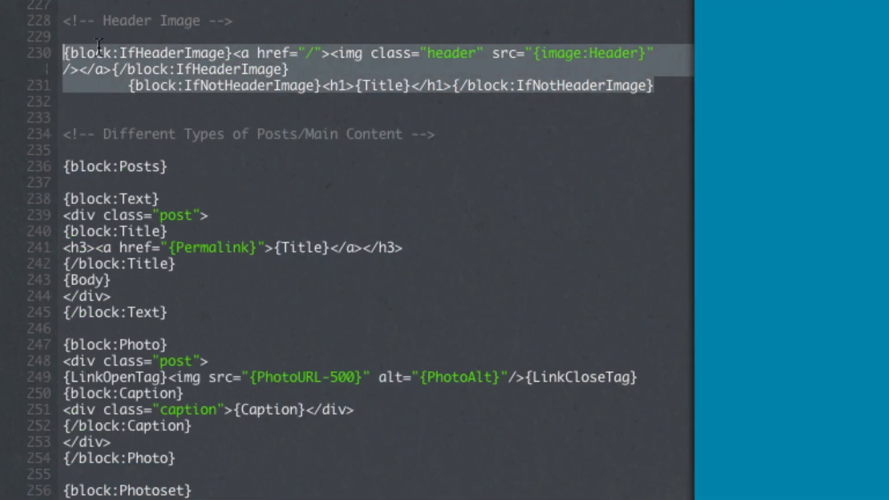
mouse_move(190, 43)
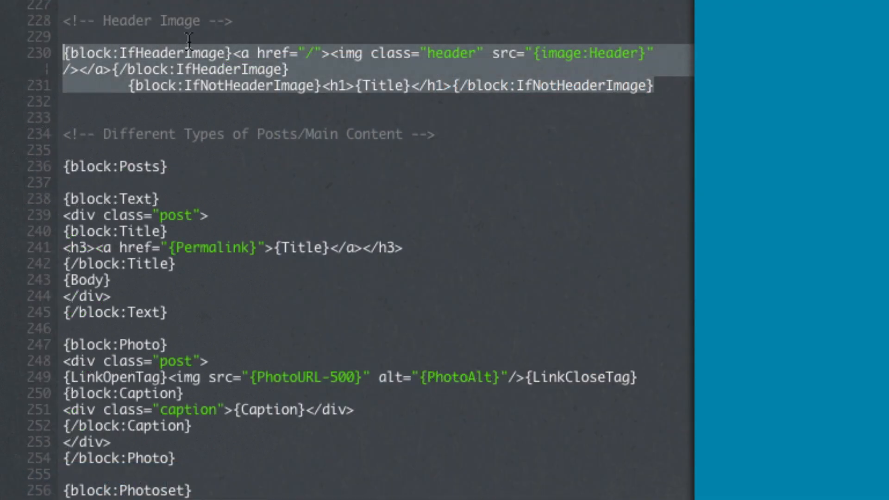
mouse_move(414, 53)
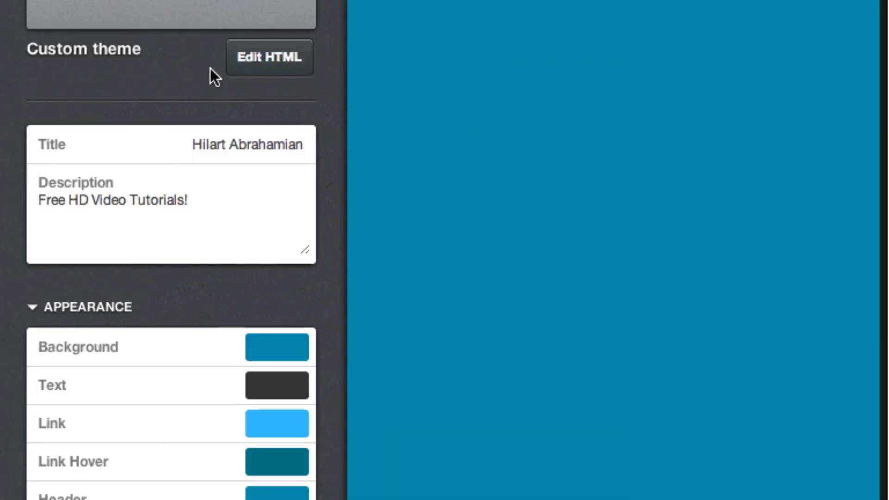
Select the whole blog title text in the Customize sidebar so it can be replaced
double_click(248, 145)
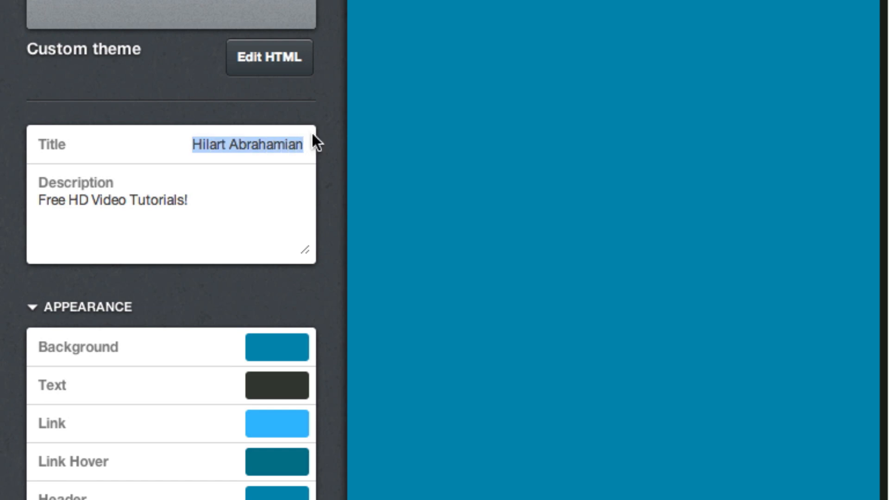
mouse_move(206, 140)
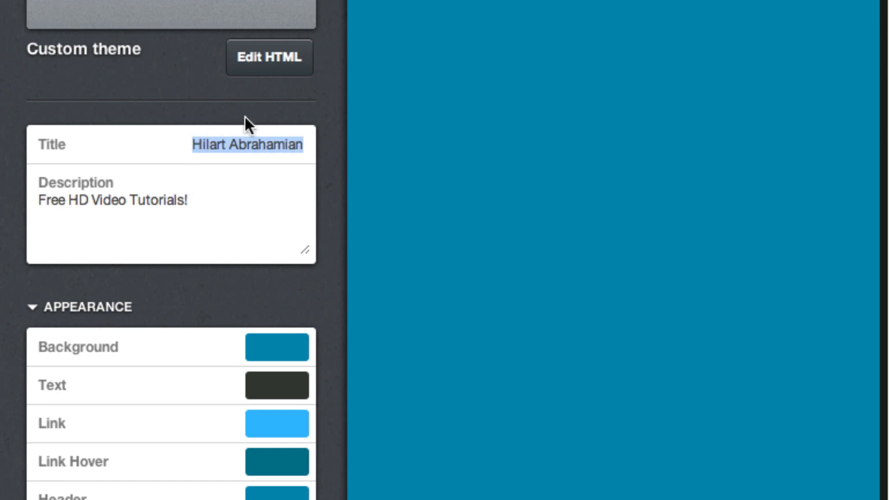
mouse_move(227, 144)
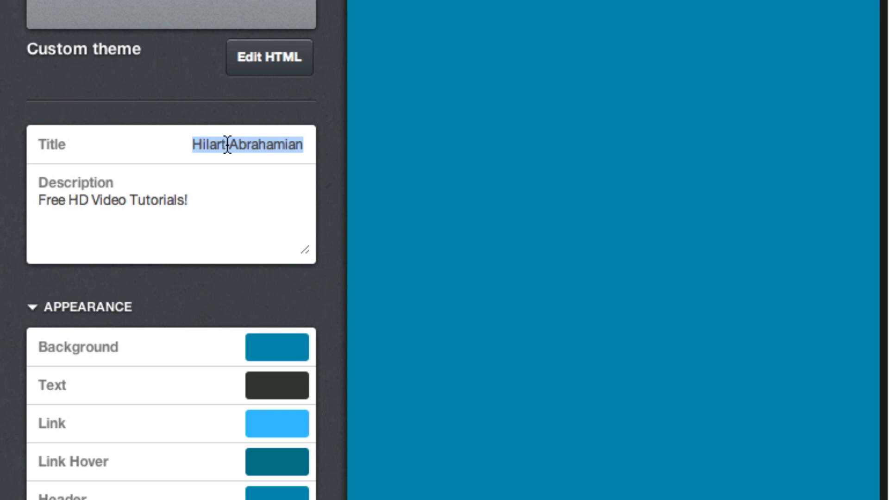
scroll(down, 3)
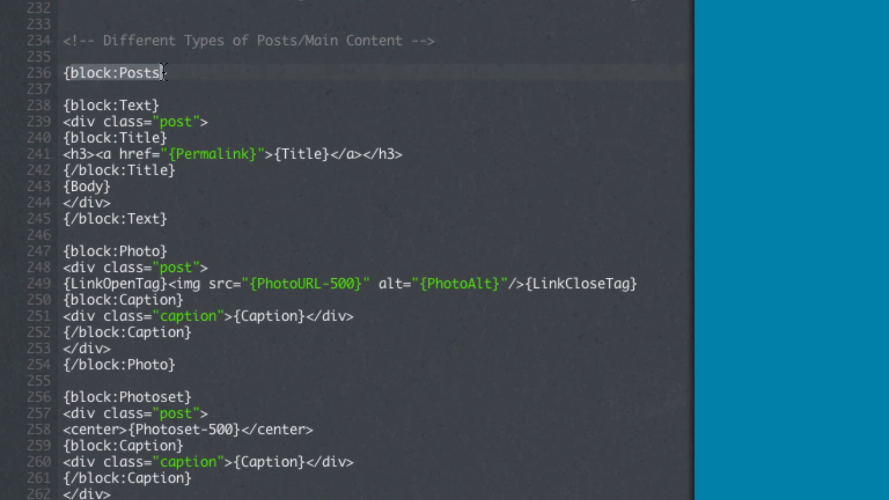
click(191, 122)
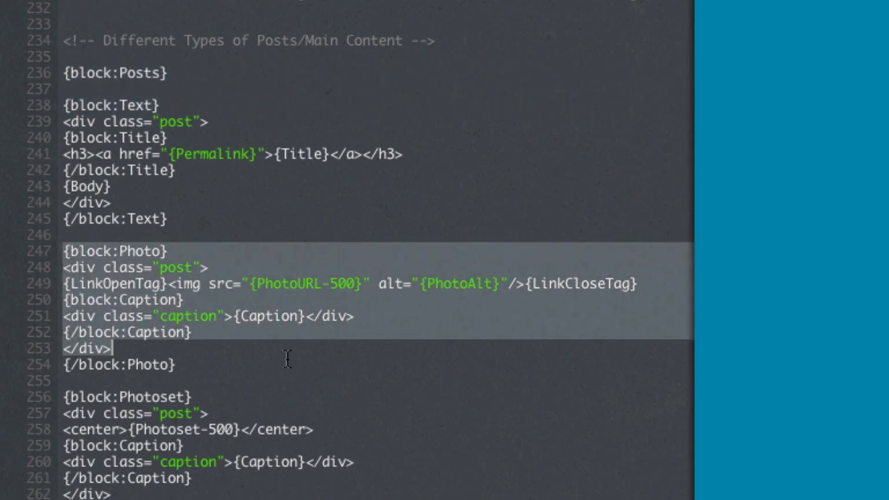
scroll(down, 3)
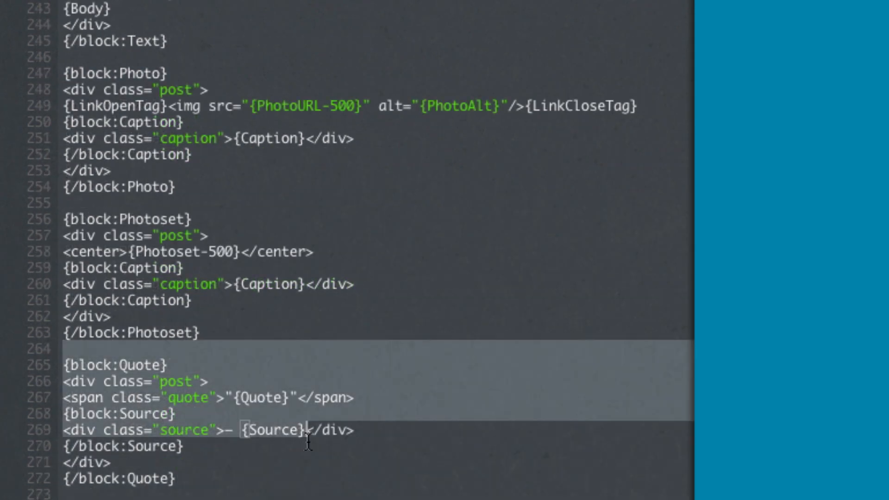
scroll(down, 3)
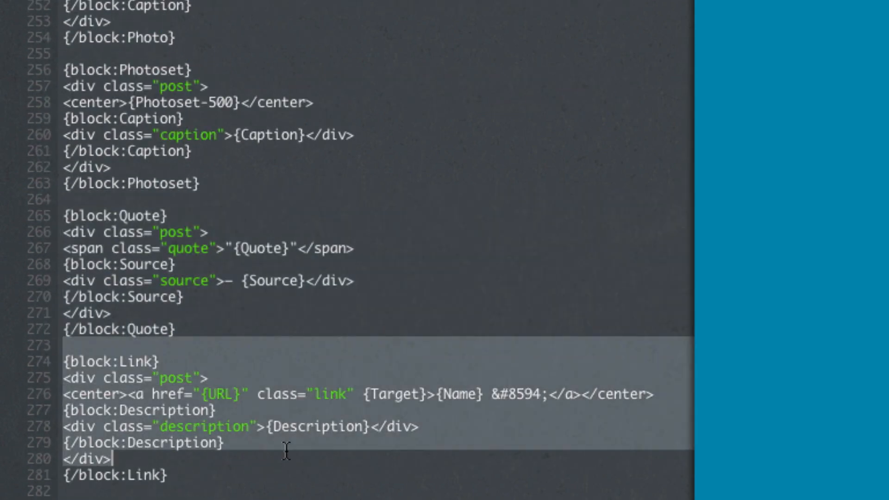
scroll(down, 3)
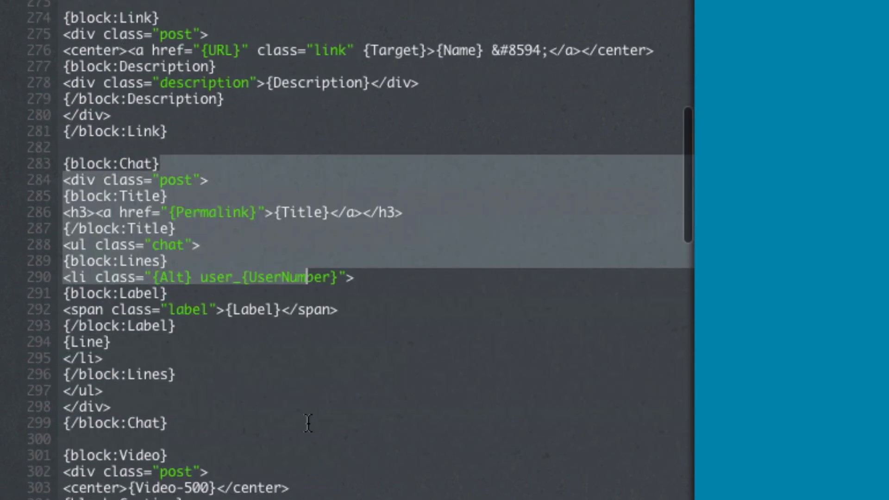
scroll(down, 3)
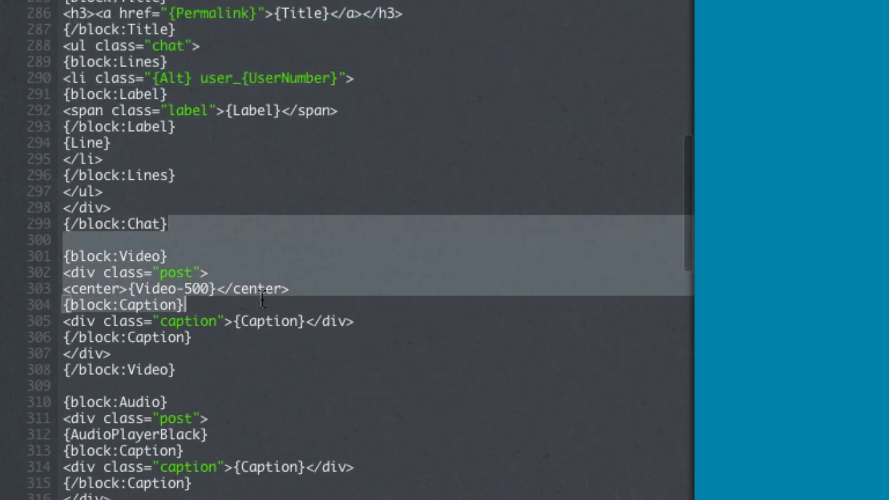
scroll(down, 3)
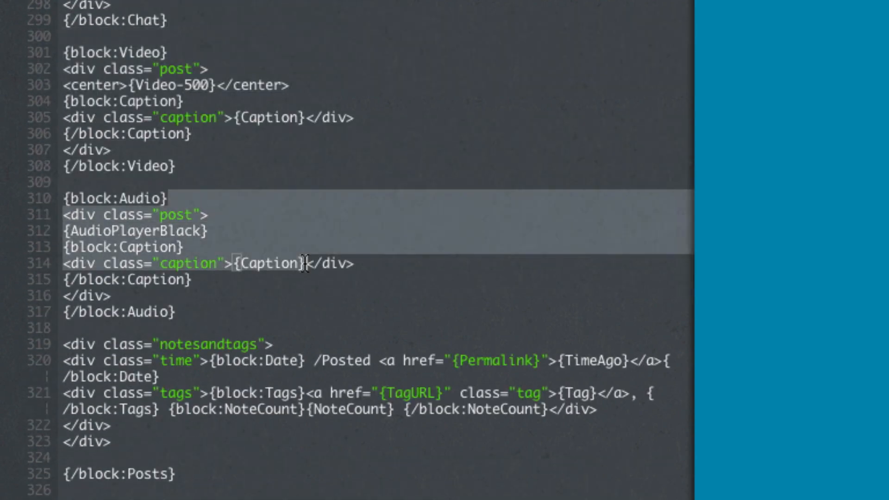
scroll(down, 3)
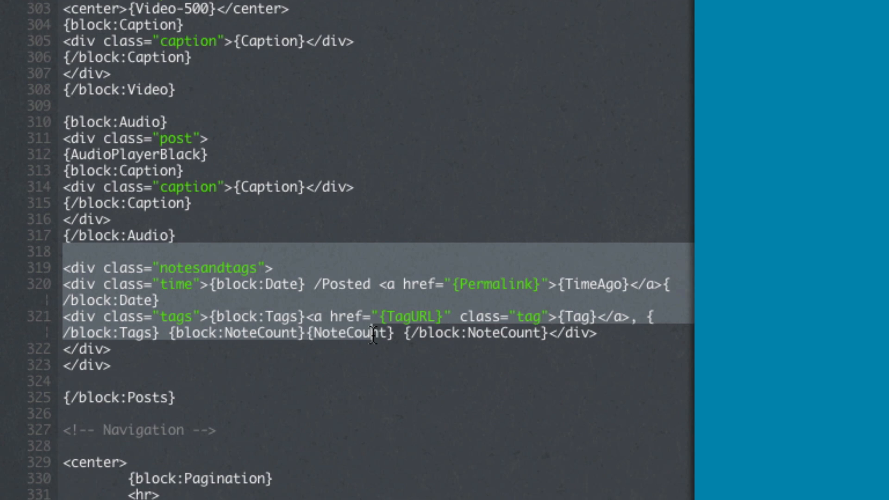
mouse_move(243, 237)
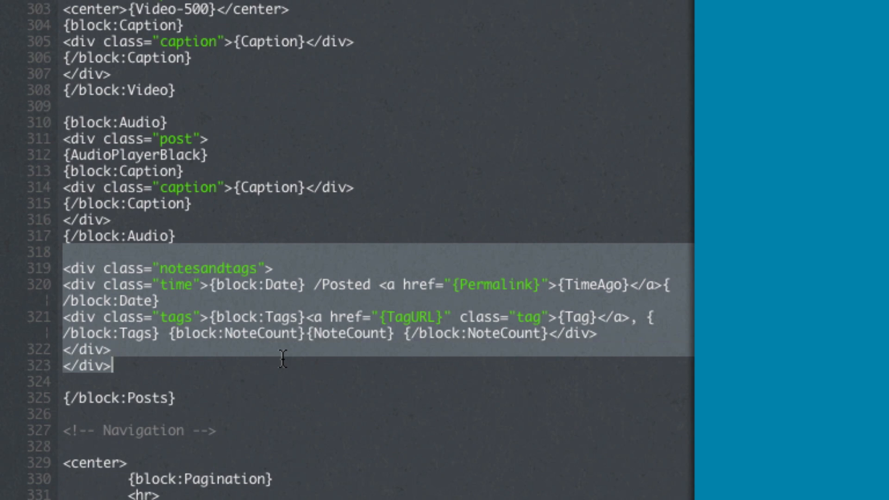
mouse_move(439, 323)
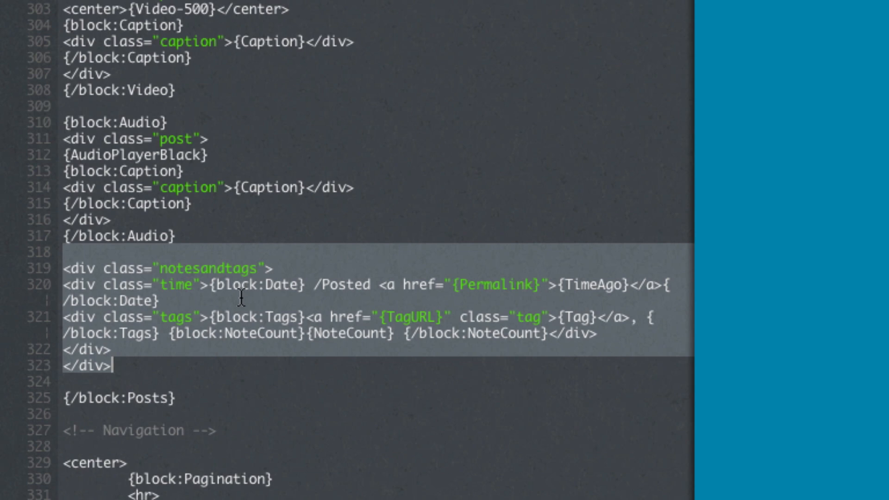
scroll(down, 3)
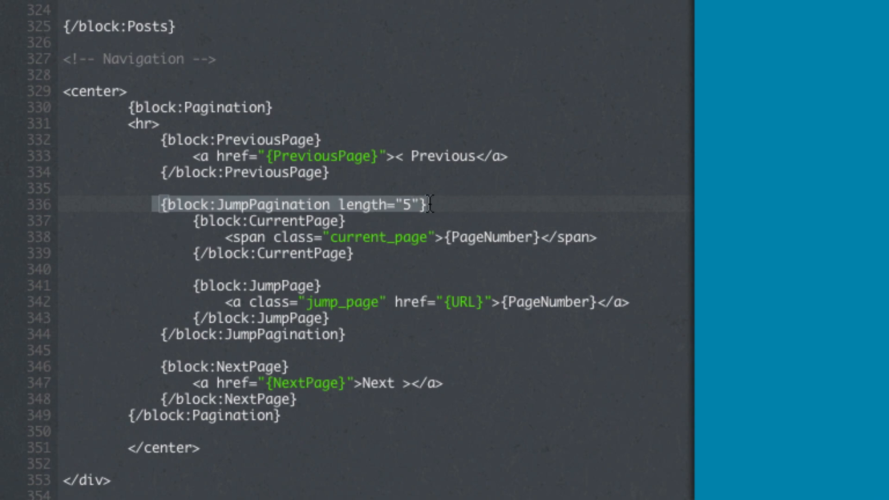
mouse_move(369, 226)
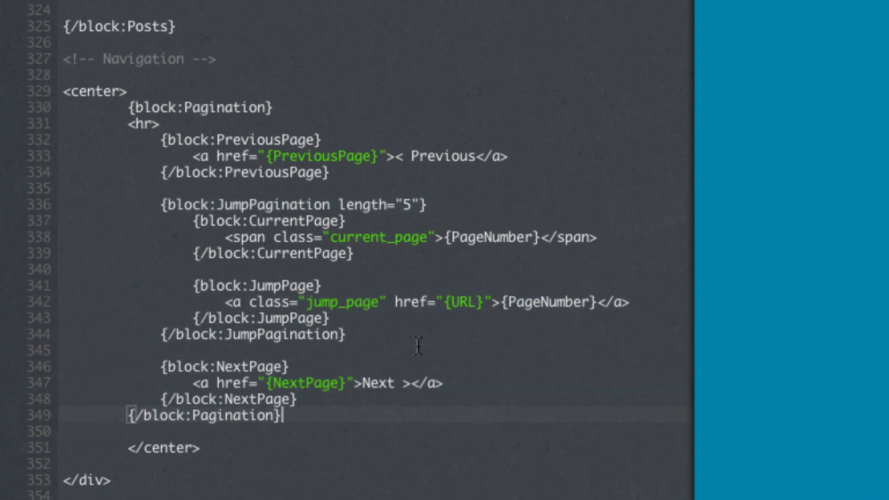
scroll(down, 3)
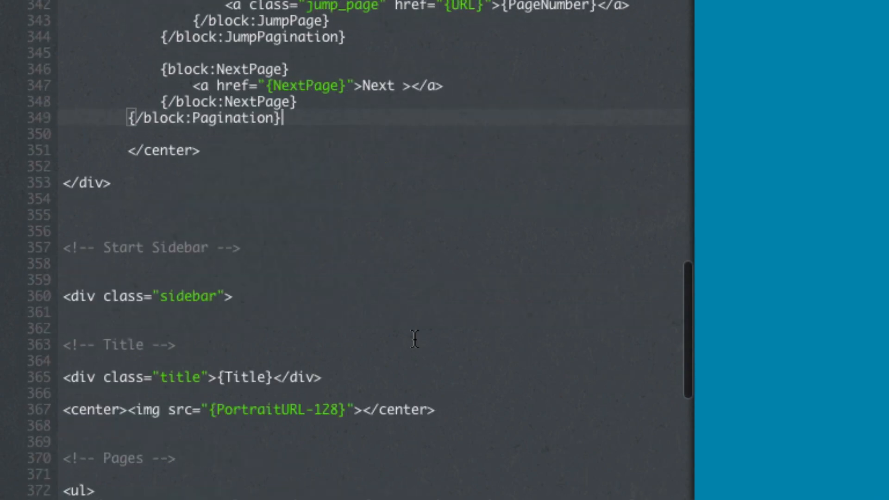
scroll(down, 3)
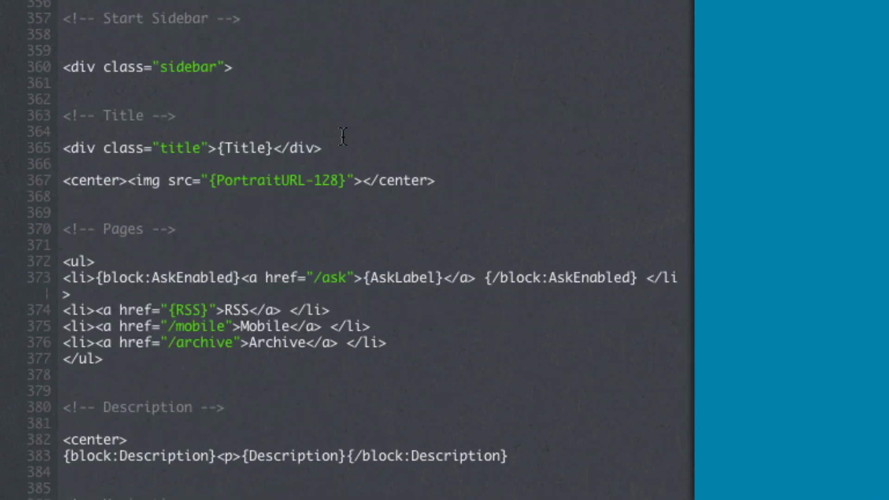
scroll(down, 3)
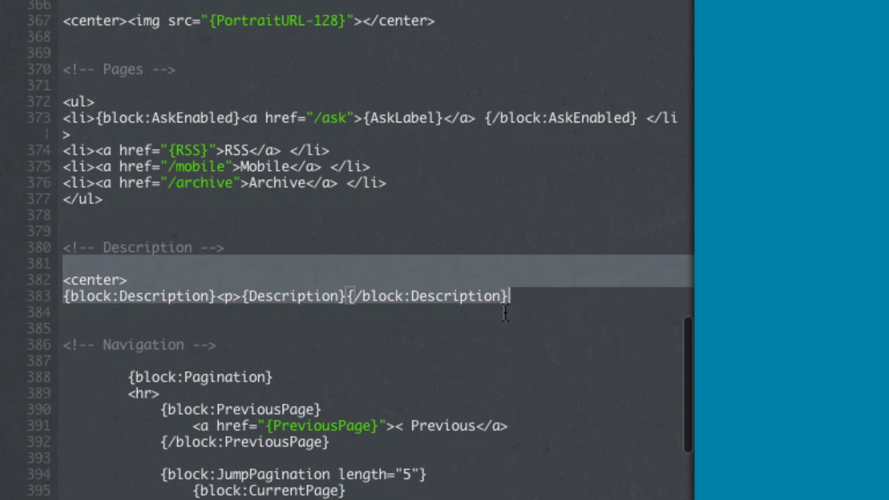
scroll(down, 3)
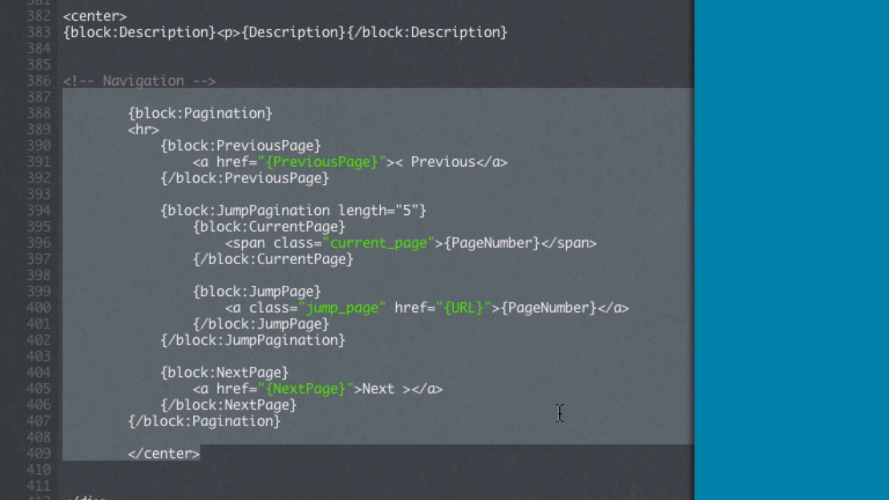
scroll(down, 3)
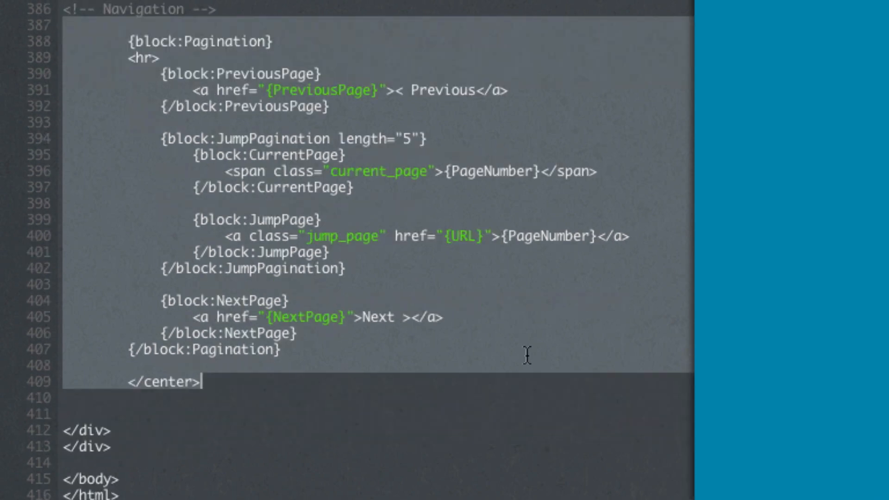
mouse_move(524, 267)
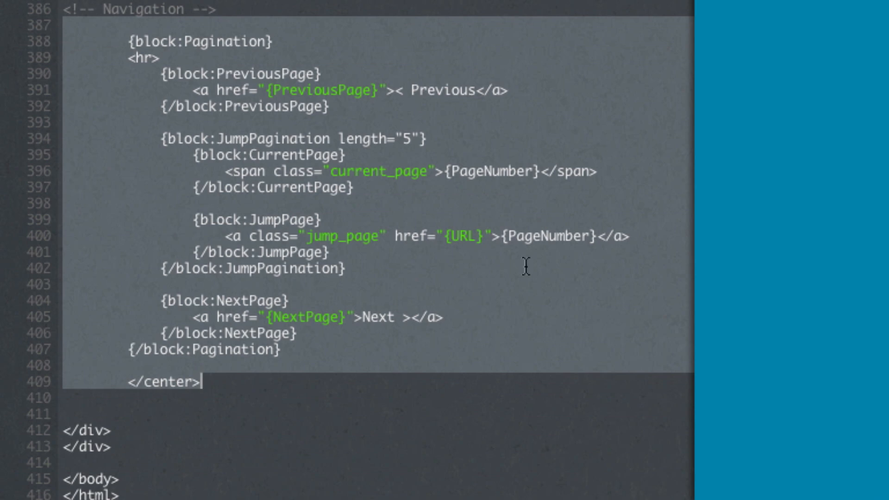
mouse_move(349, 111)
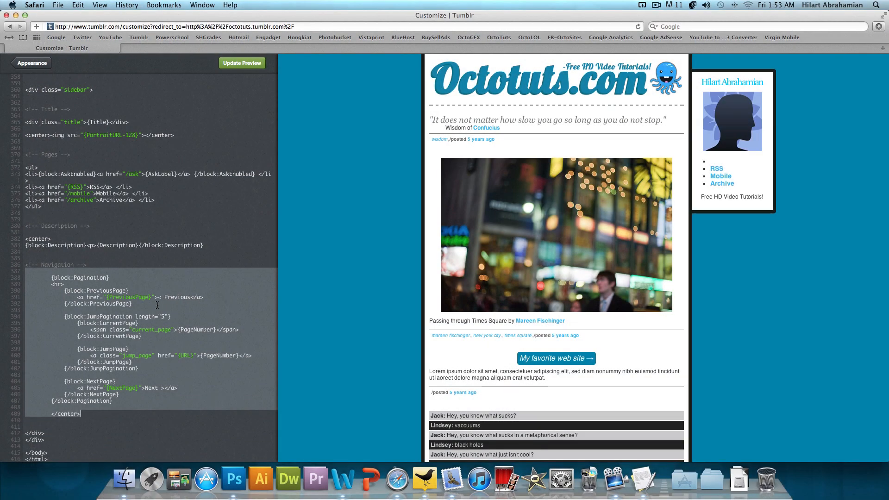
Return from Edit HTML to the Appearance settings and save the finished custom theme
click(242, 63)
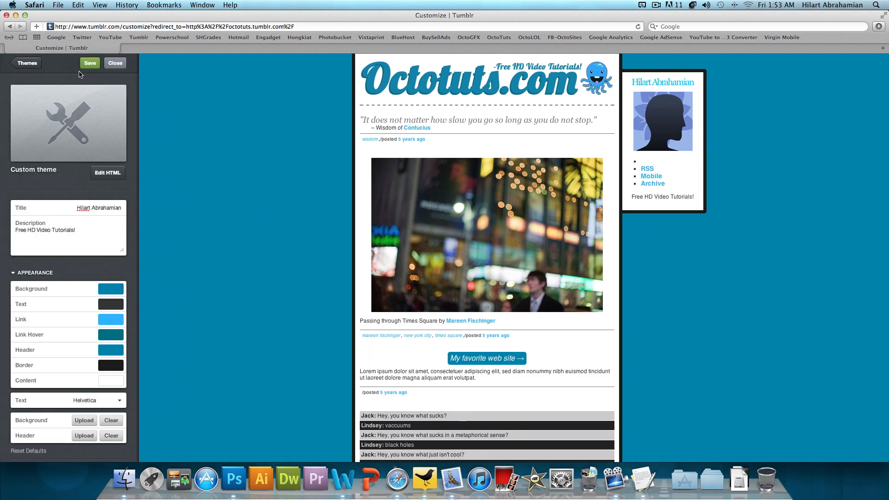
click(115, 63)
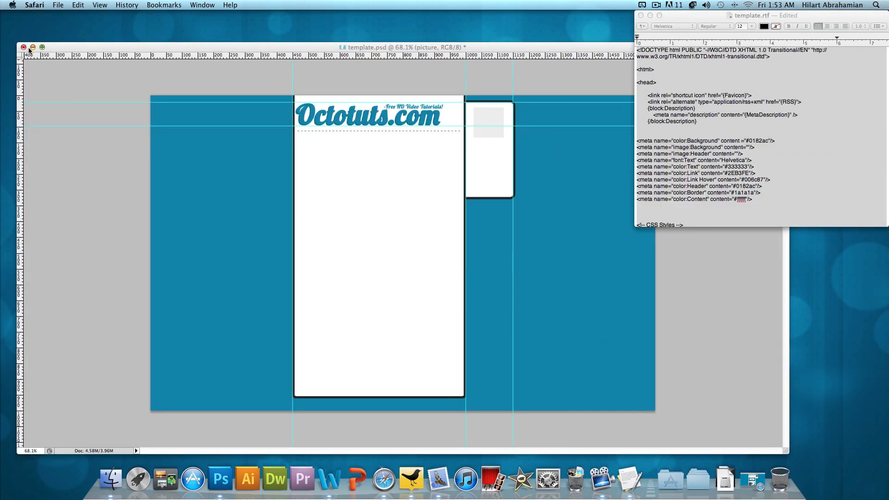
Hide the Photoshop mockup and the template.rtf window, leaving only the Finder desktop
click(24, 47)
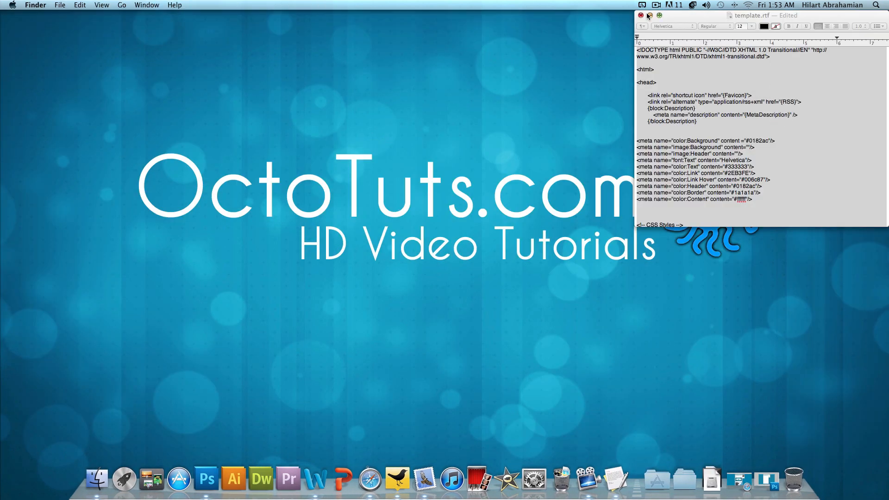
click(641, 16)
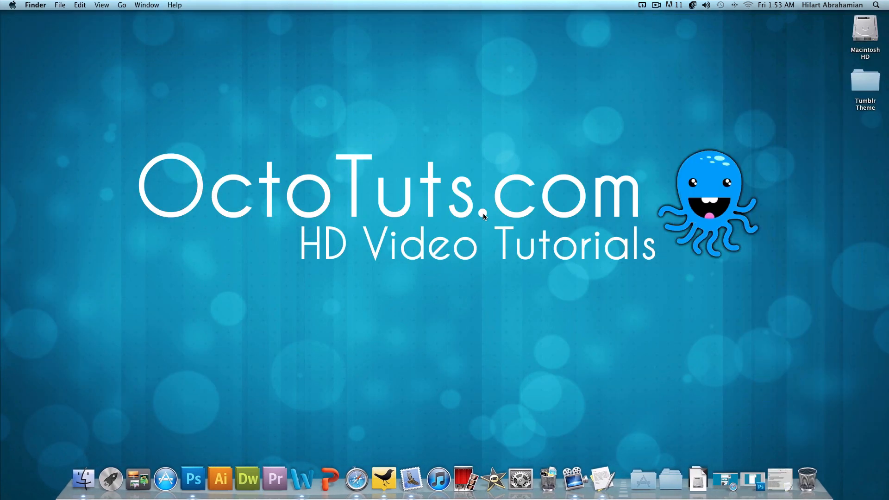